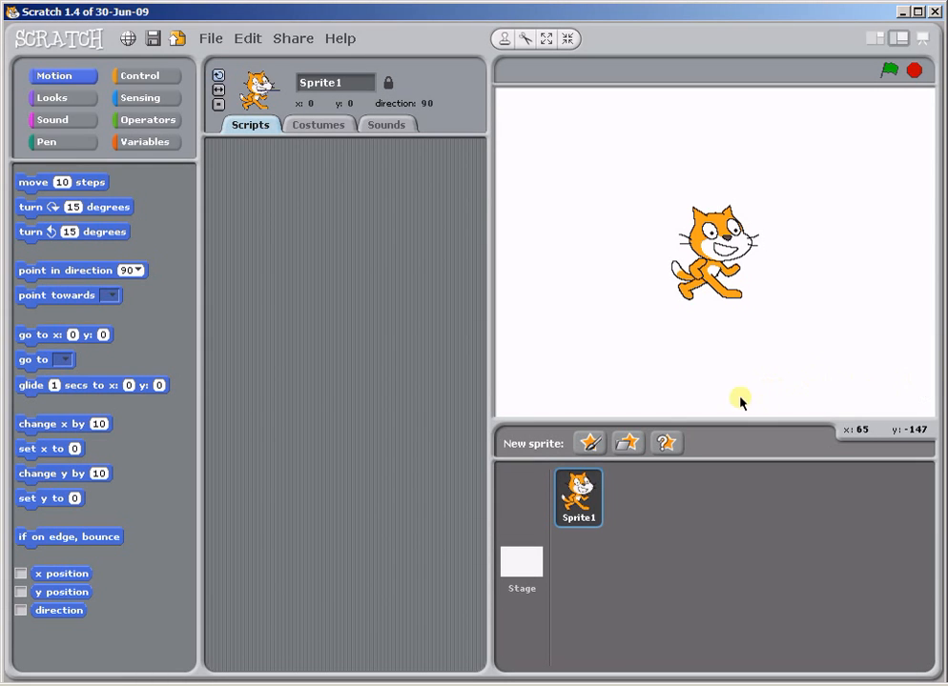
mouse_move(835, 157)
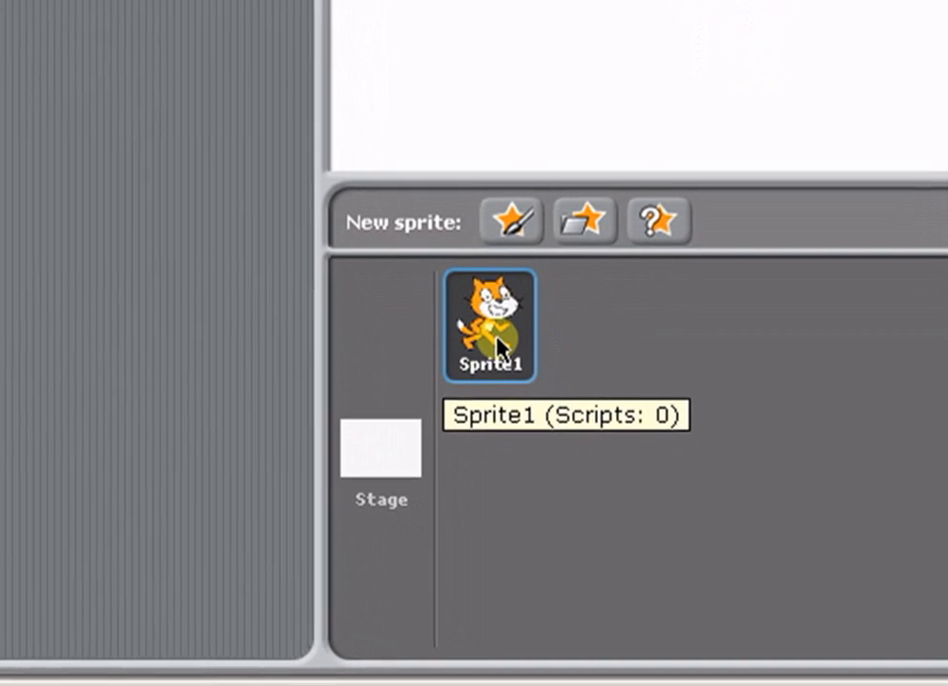
- Delete the default cat sprite so only the Stage remains
right_click(488, 324)
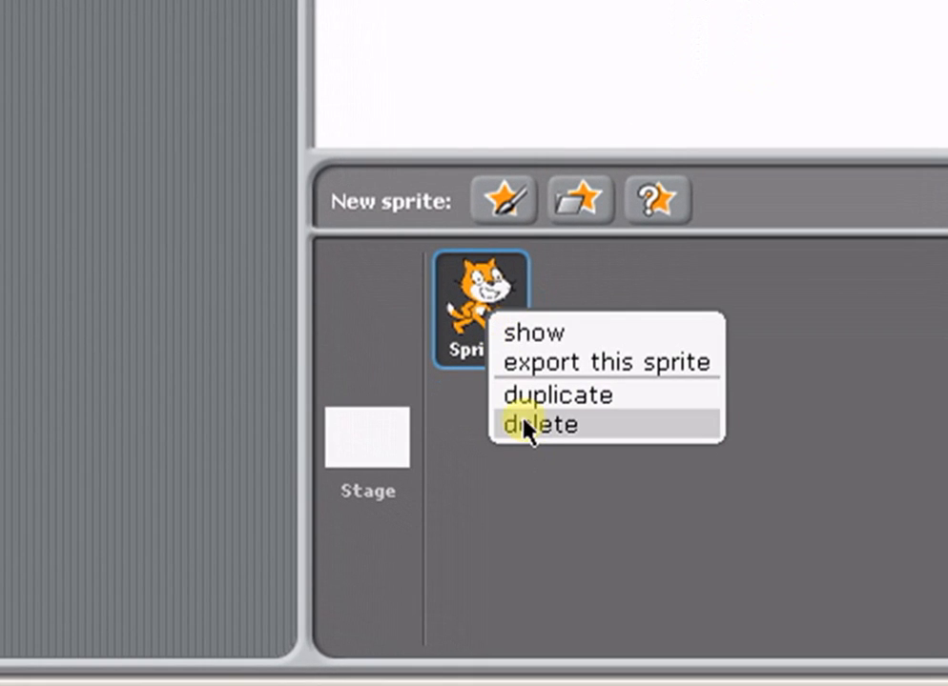
left_click(538, 426)
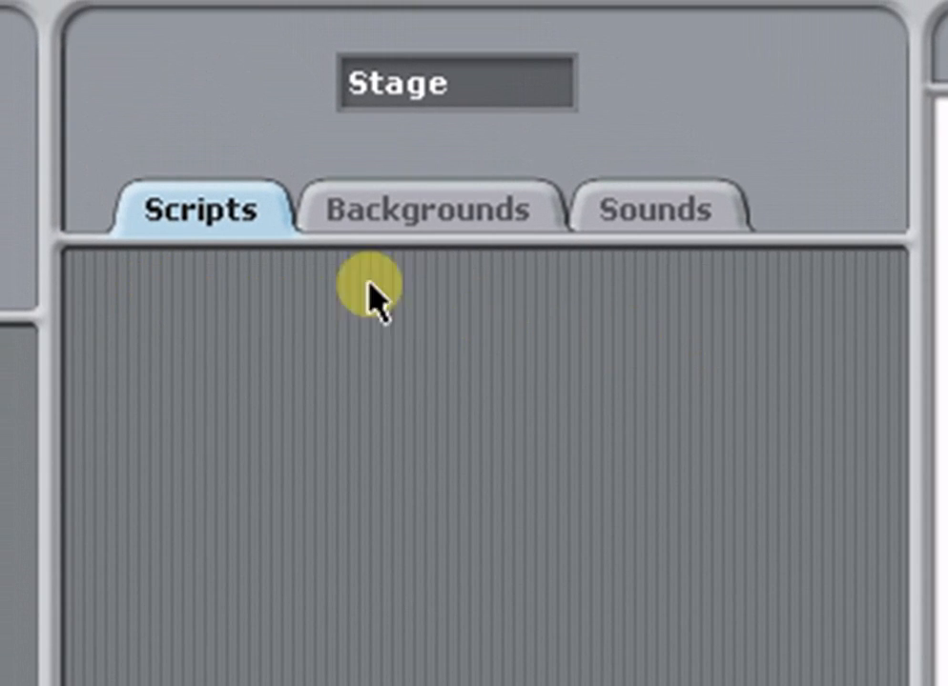
mouse_move(438, 315)
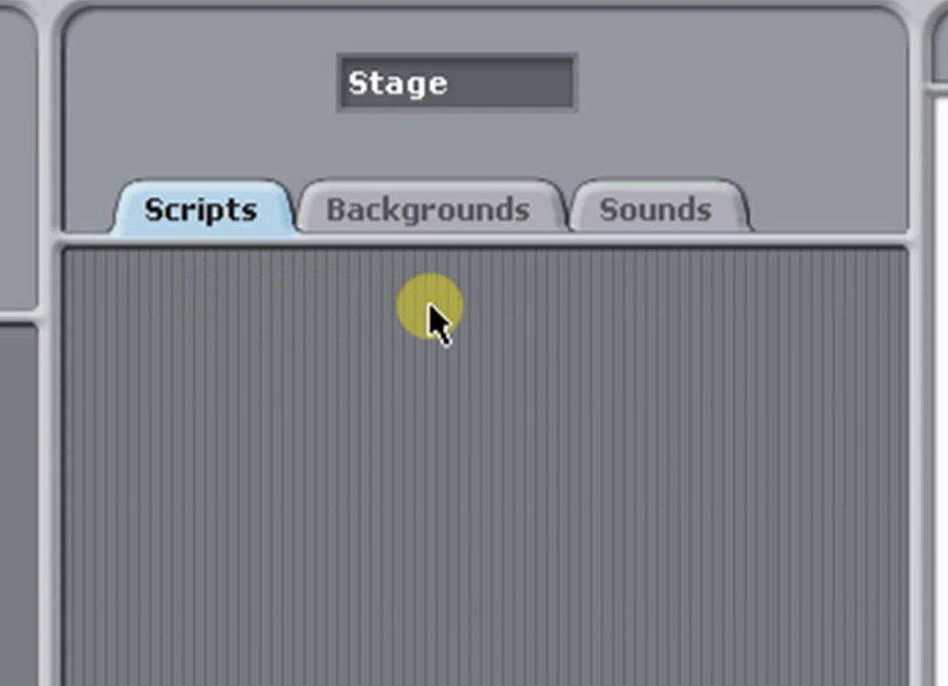
mouse_move(682, 324)
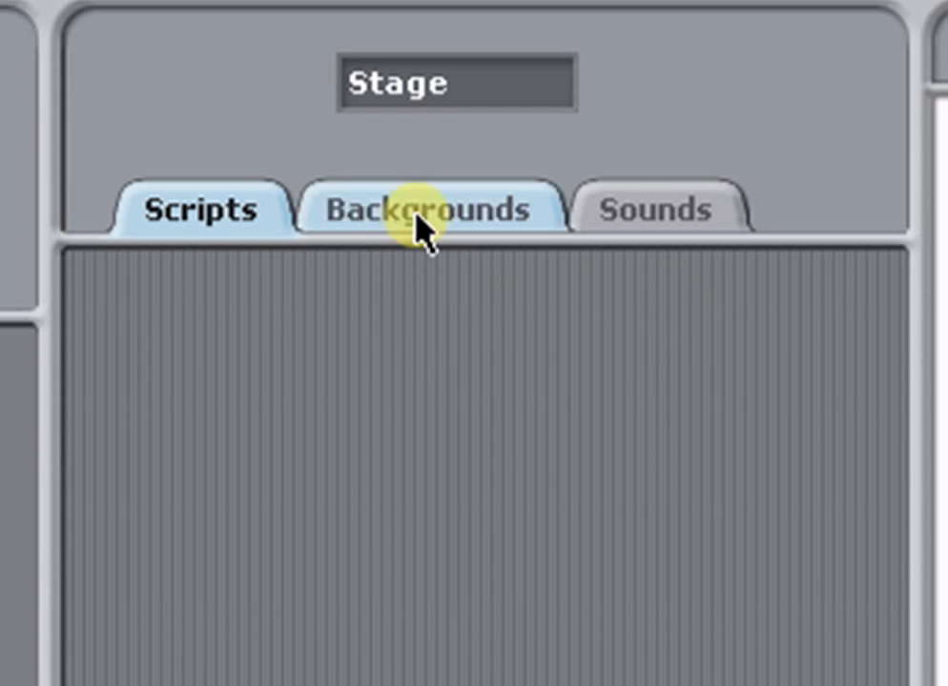
- Show the Stage's backgrounds, listing only the blank background1
left_click(427, 207)
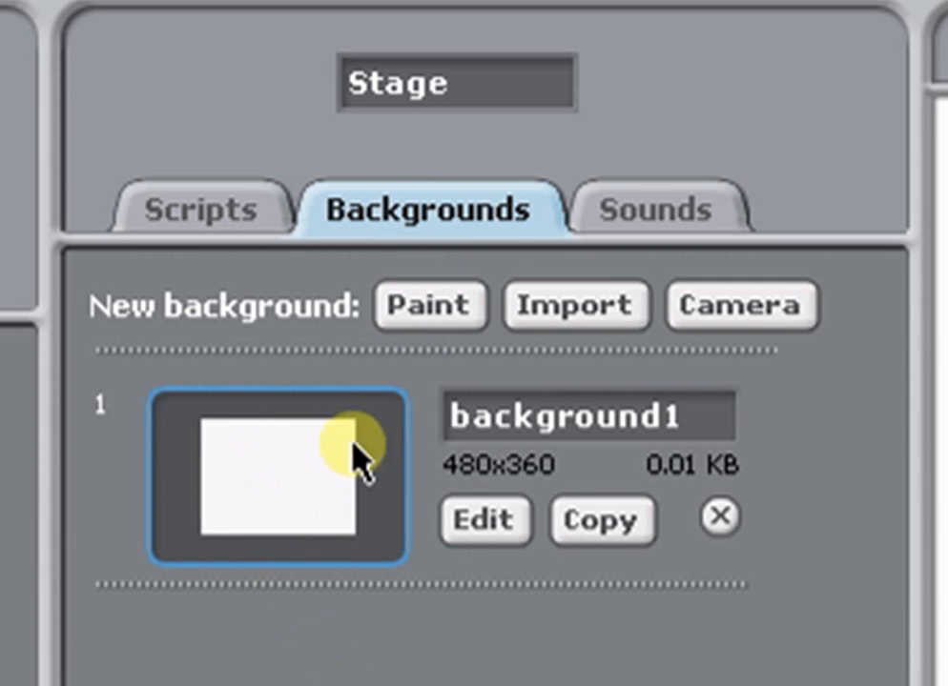
mouse_move(320, 492)
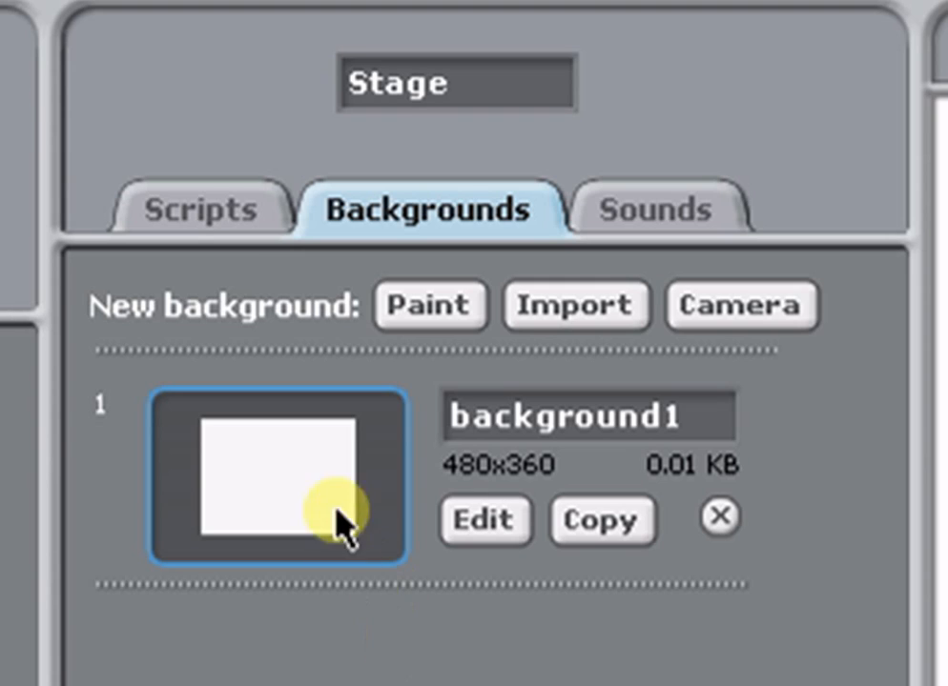
mouse_move(431, 305)
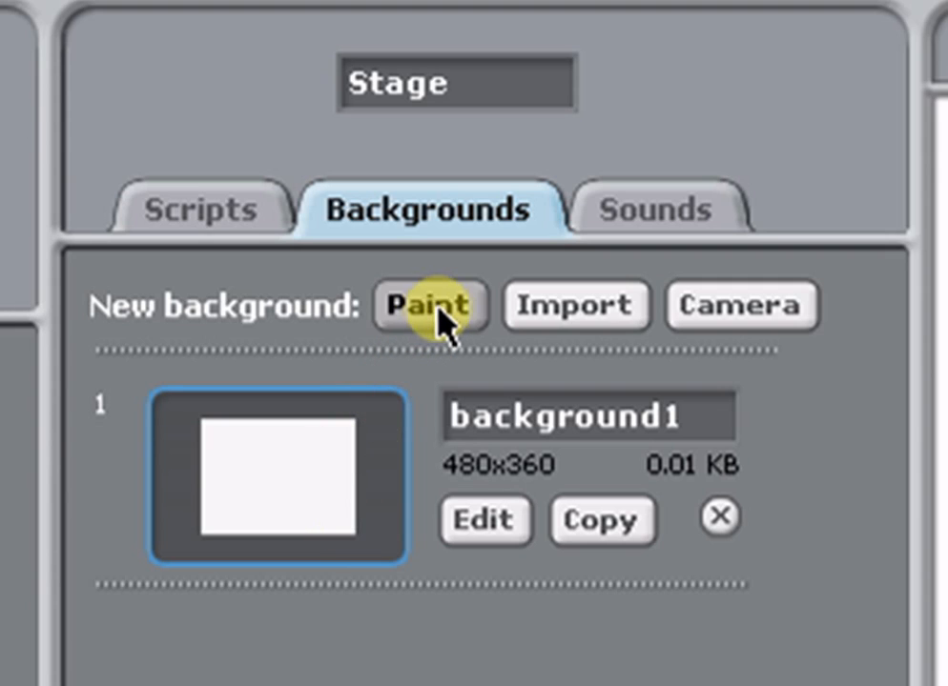
- Paint a new background with a green grass block along the bottom and blue sky filling the top
left_click(431, 305)
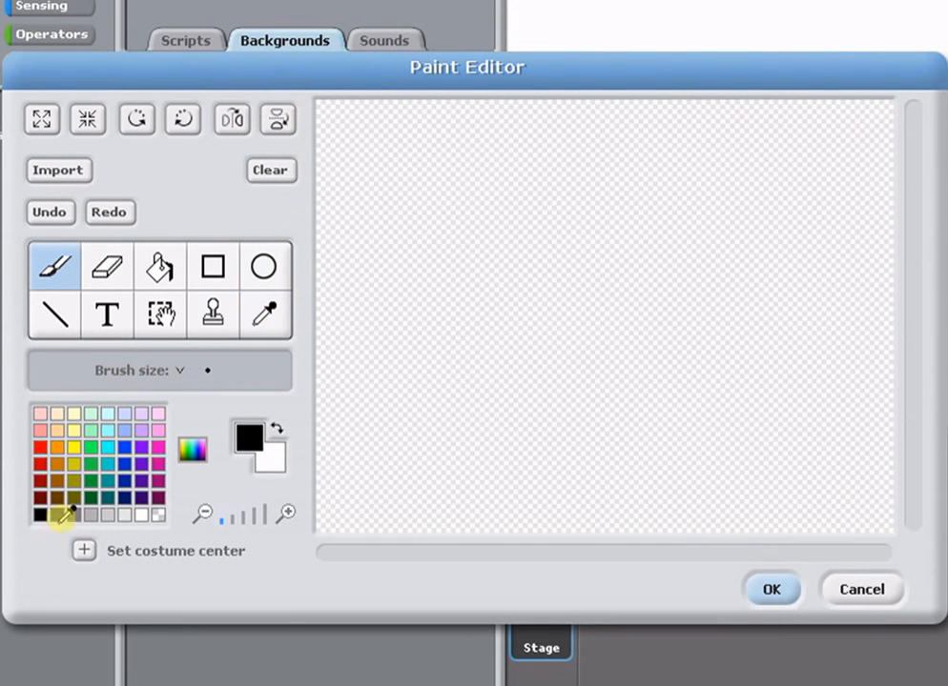
left_click(213, 266)
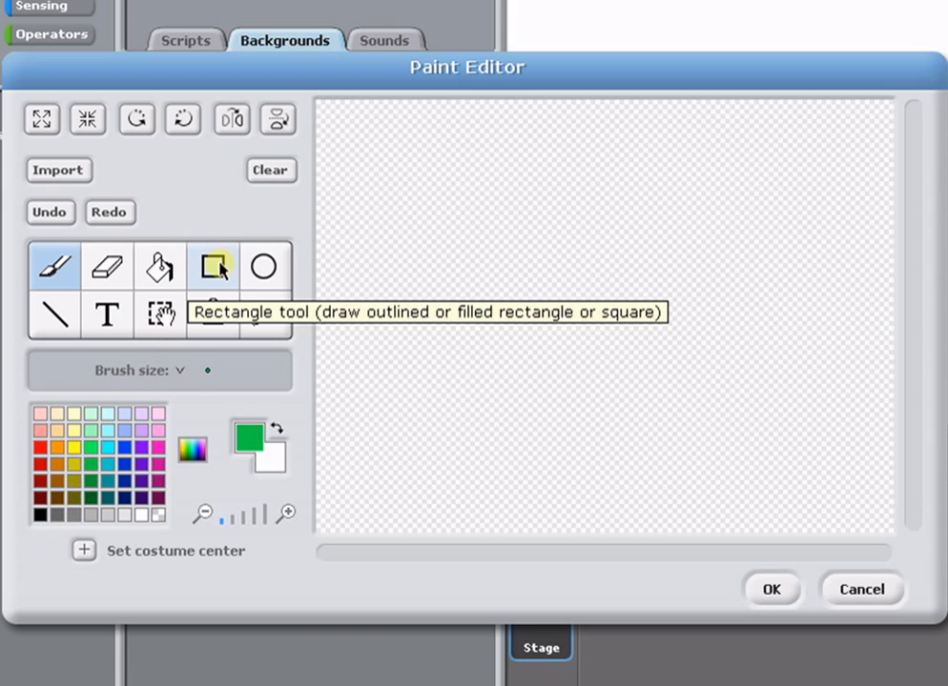
left_click_drag(539, 297, 892, 534)
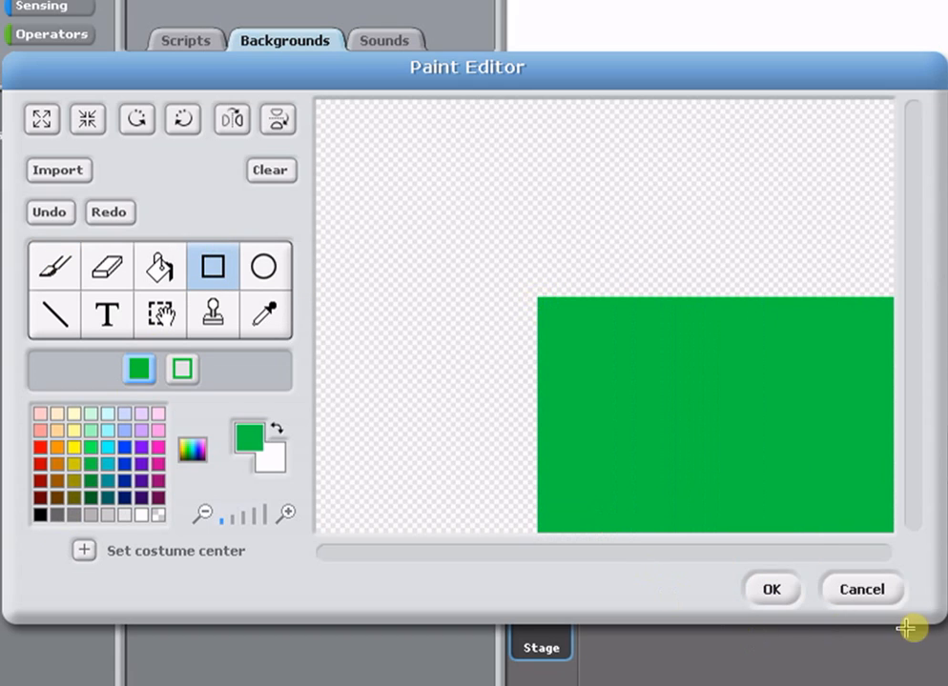
mouse_move(538, 295)
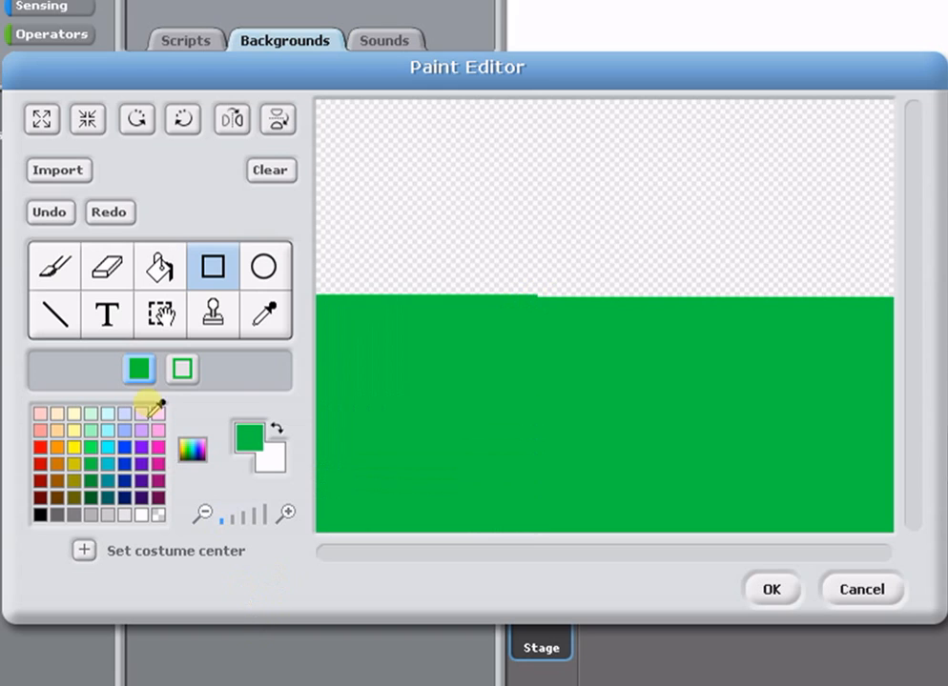
left_click(158, 265)
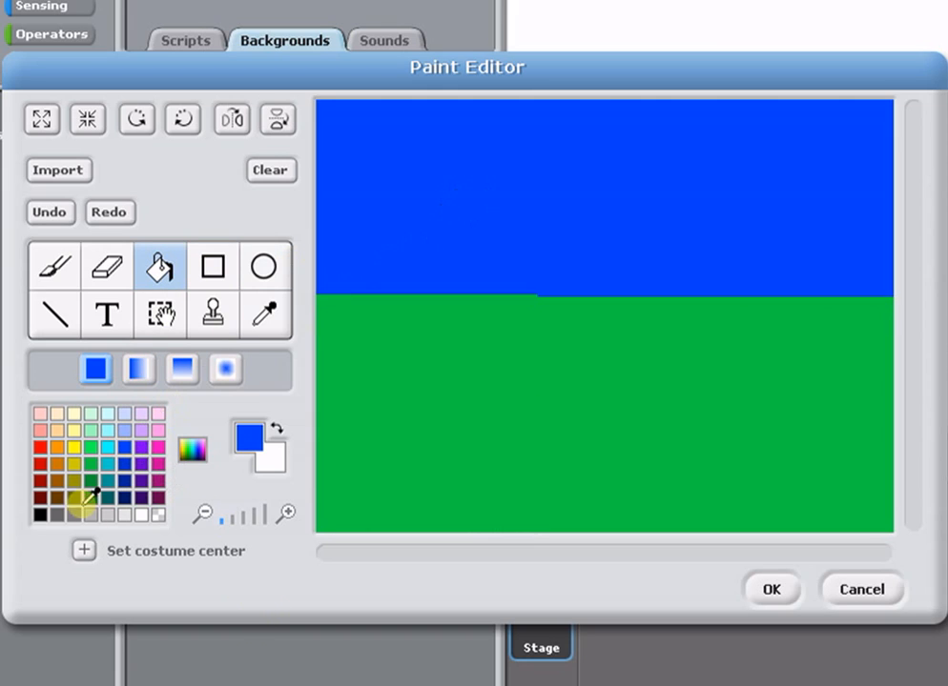
left_click(265, 265)
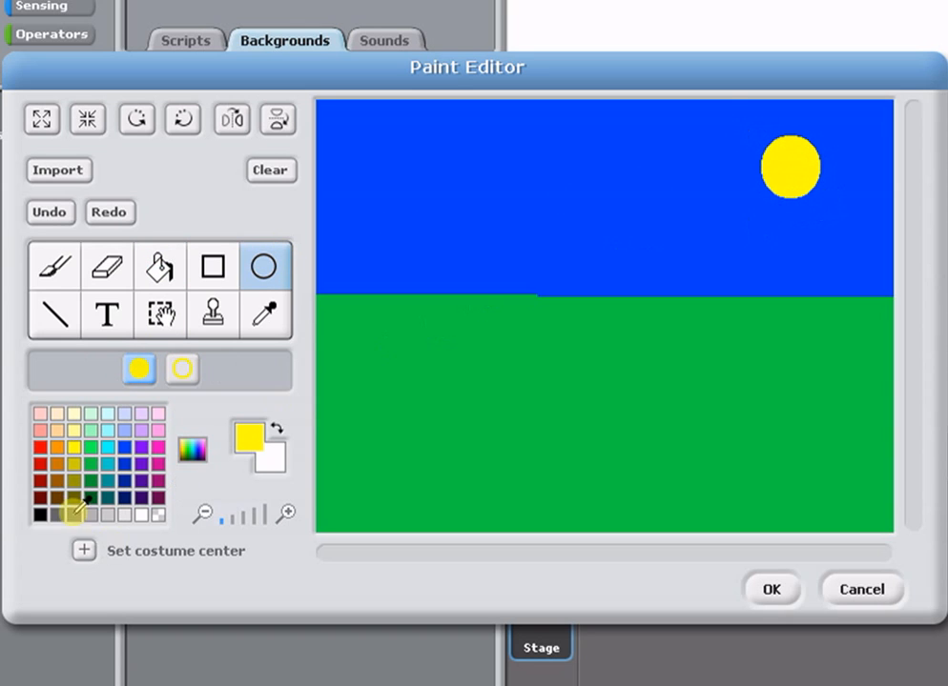
left_click(53, 265)
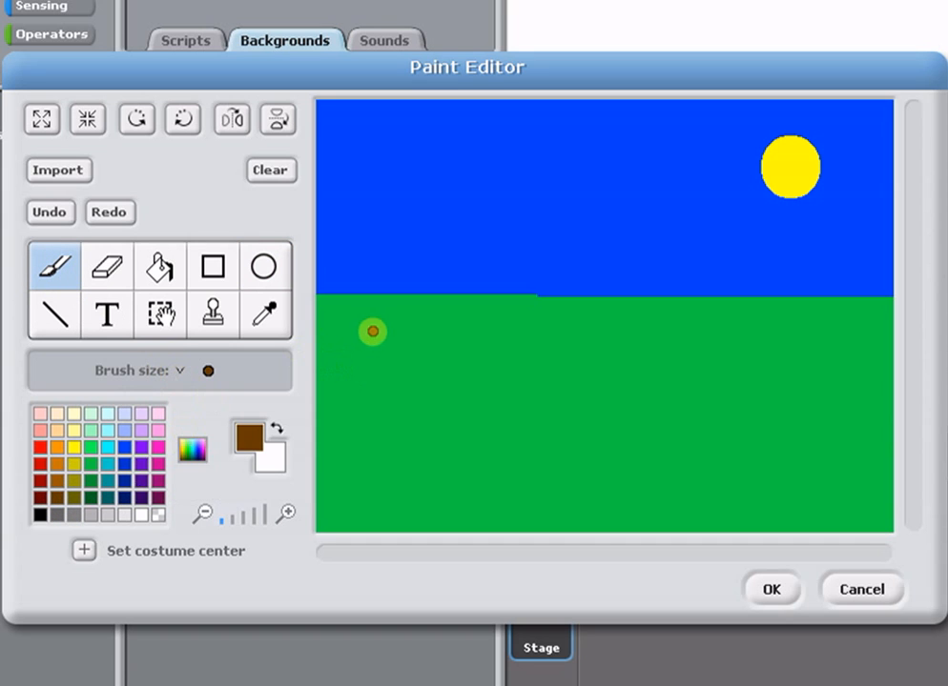
- Draw a tree on the left with a brown trunk and a dark green oval treetop
left_click_drag(370, 332, 370, 263)
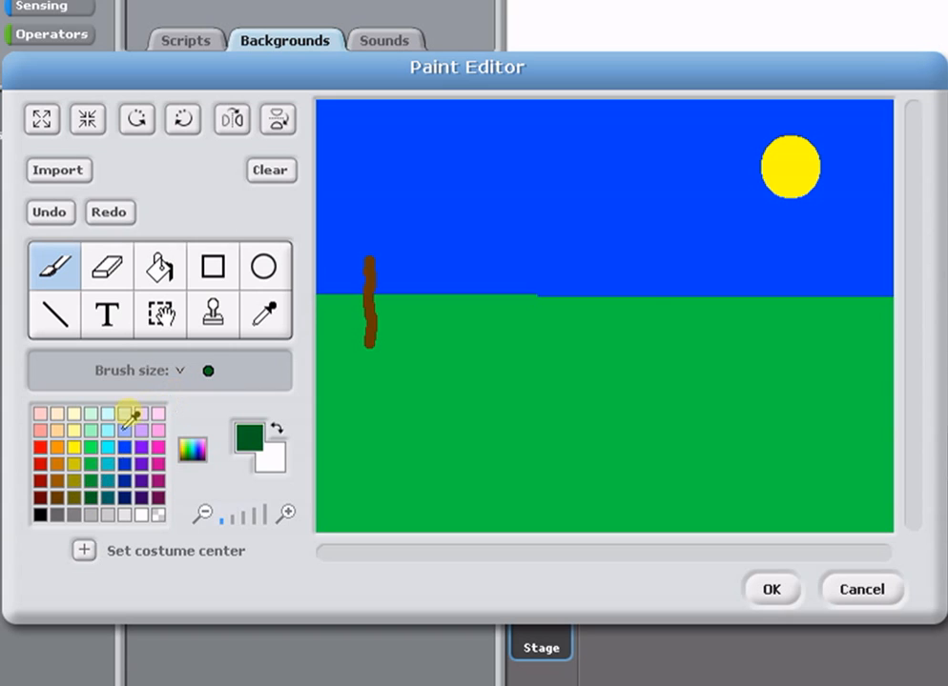
left_click(263, 267)
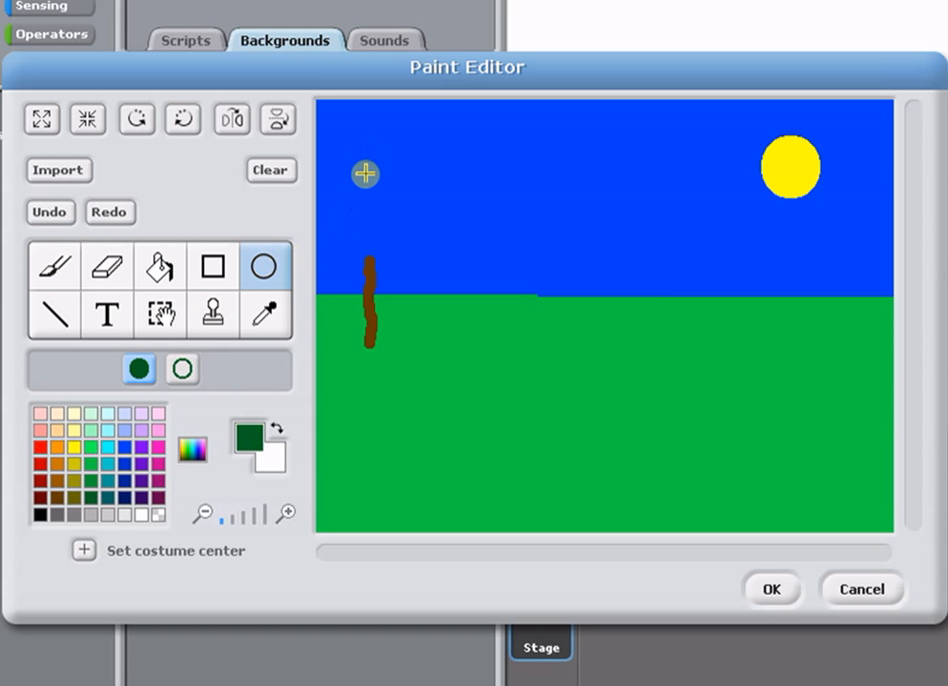
left_click_drag(358, 174, 366, 263)
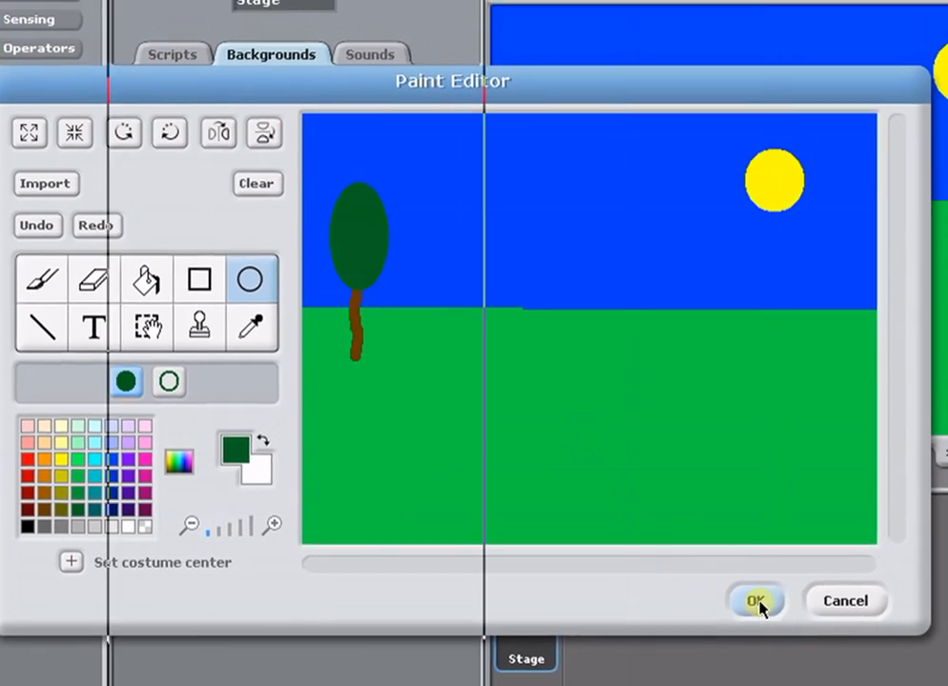
left_click(755, 603)
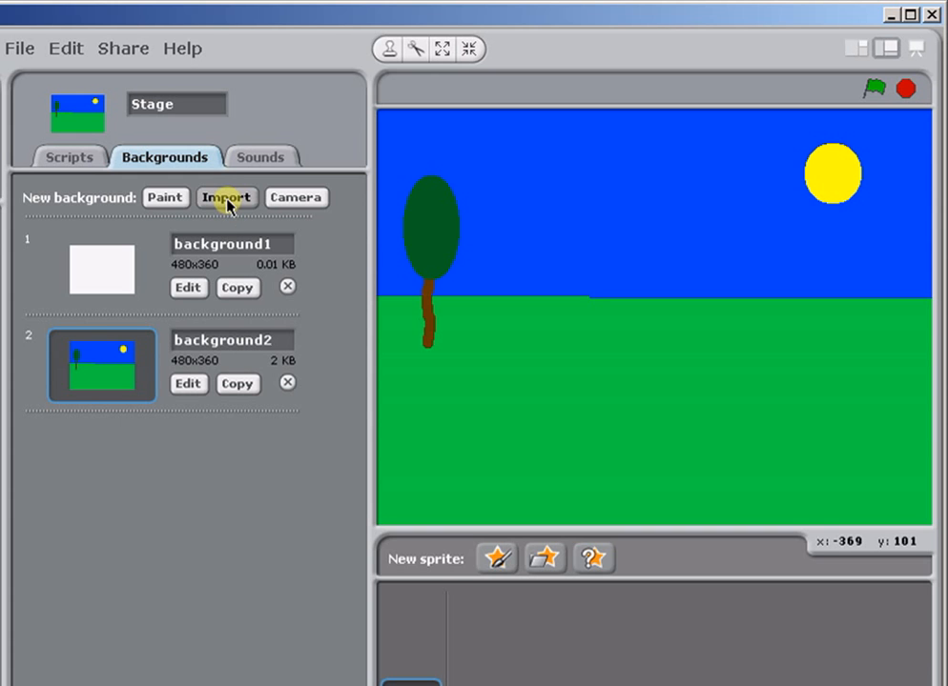
- Import the desert picture from the Nature library as the third background
left_click(225, 197)
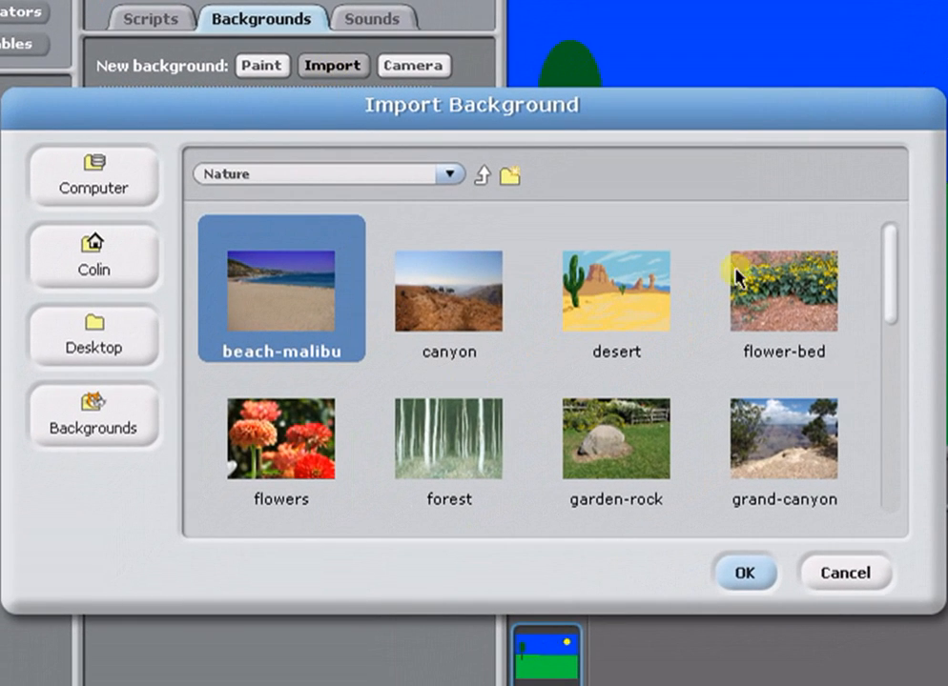
mouse_move(410, 303)
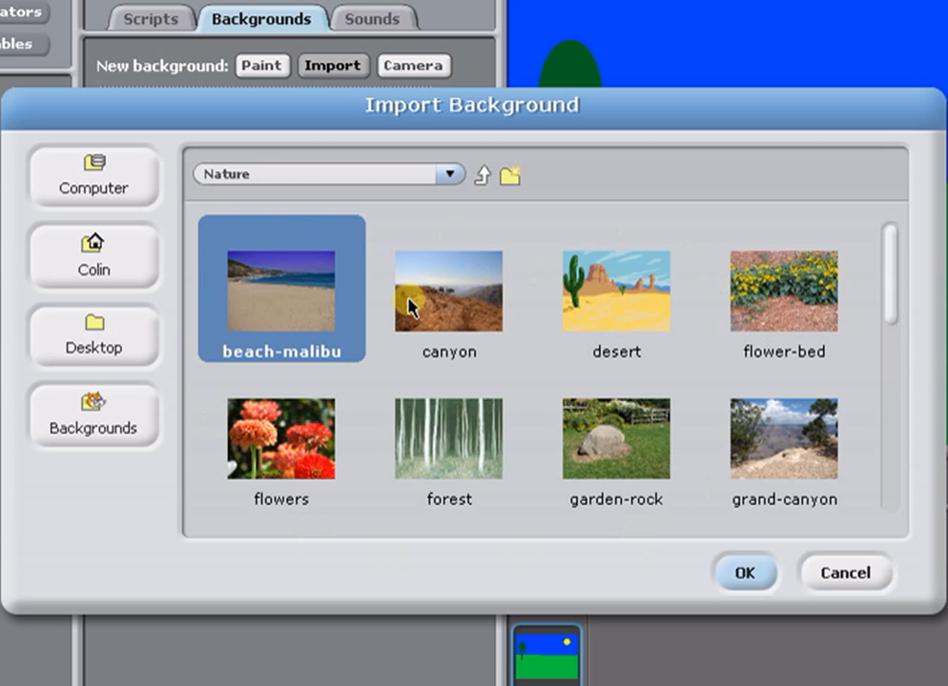
mouse_move(105, 175)
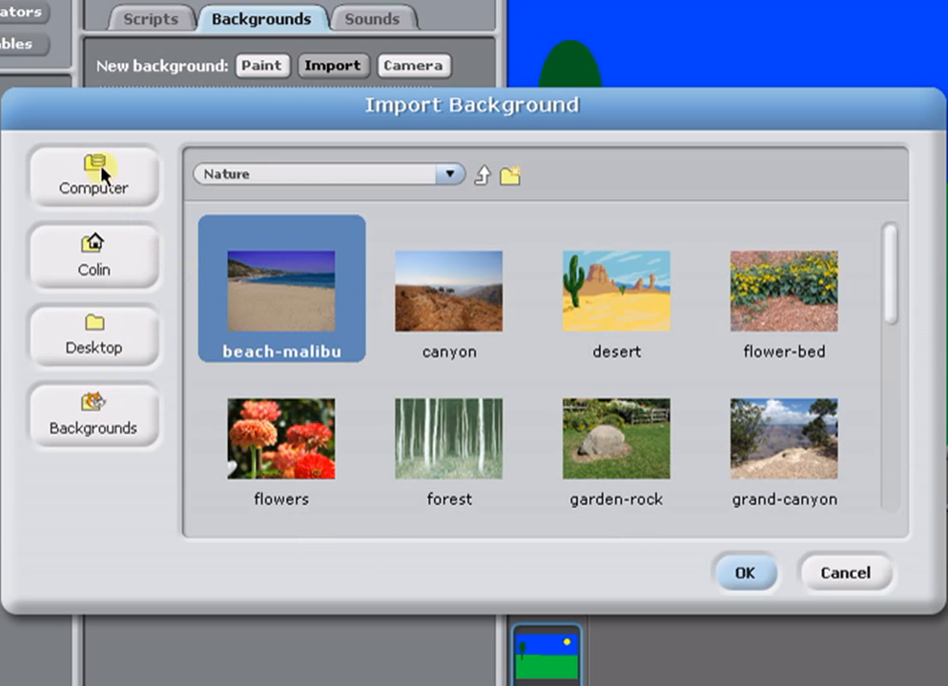
mouse_move(648, 314)
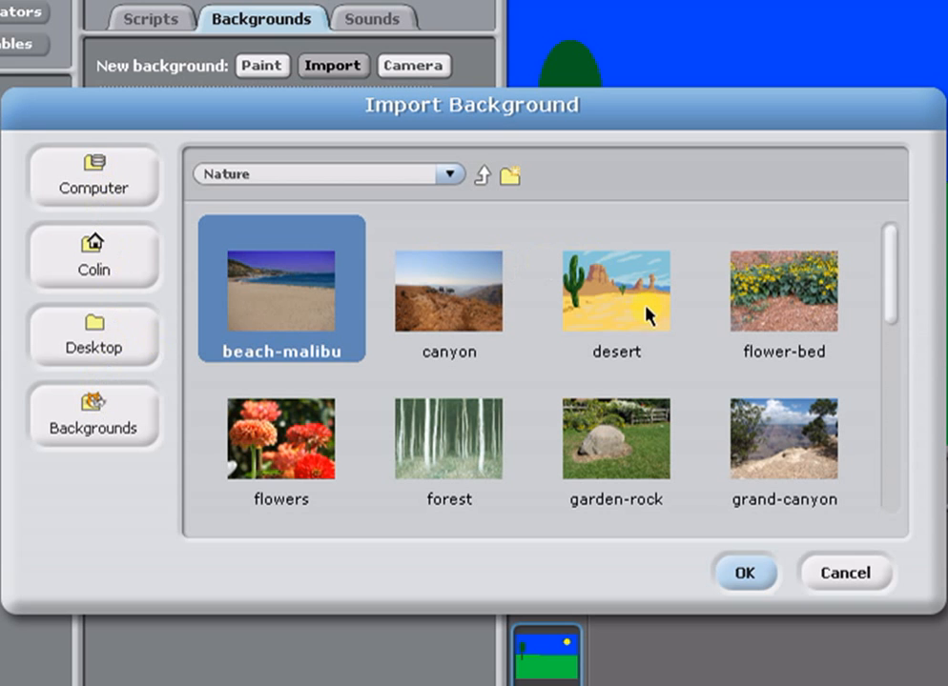
left_click(616, 290)
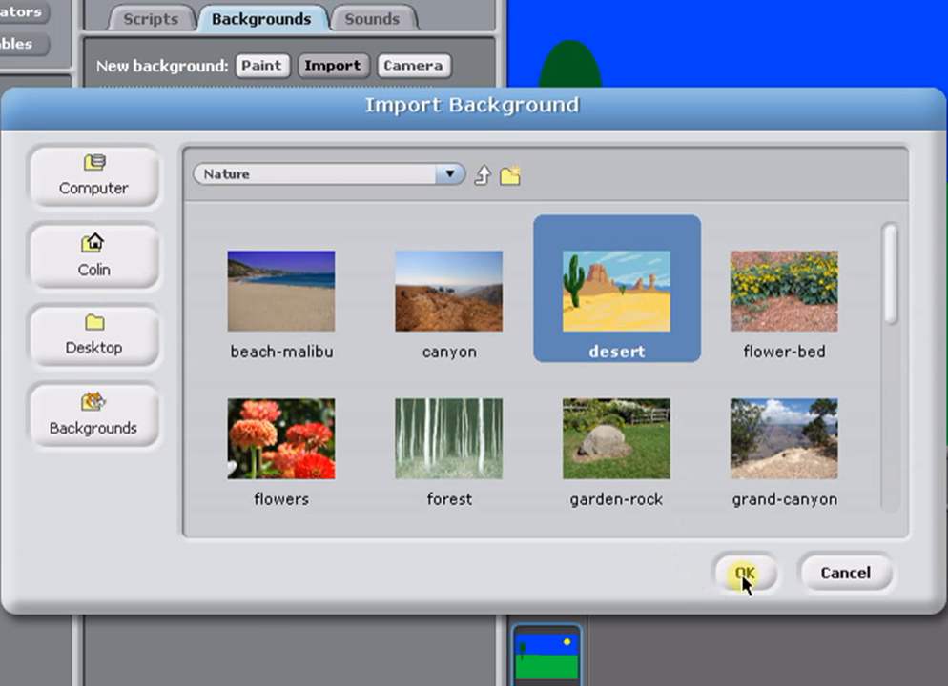
left_click(744, 572)
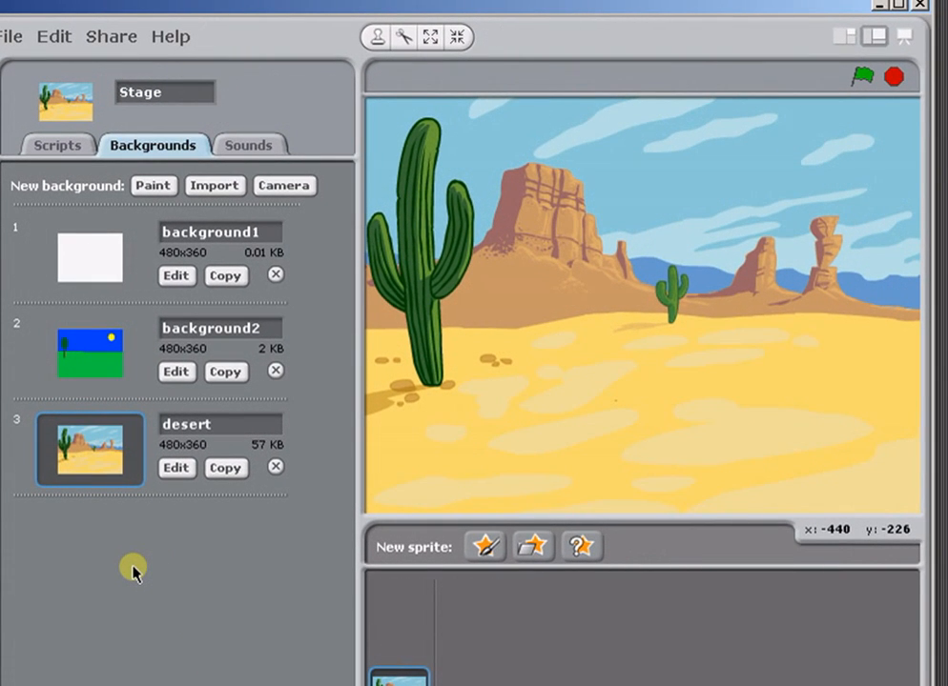
mouse_move(186, 583)
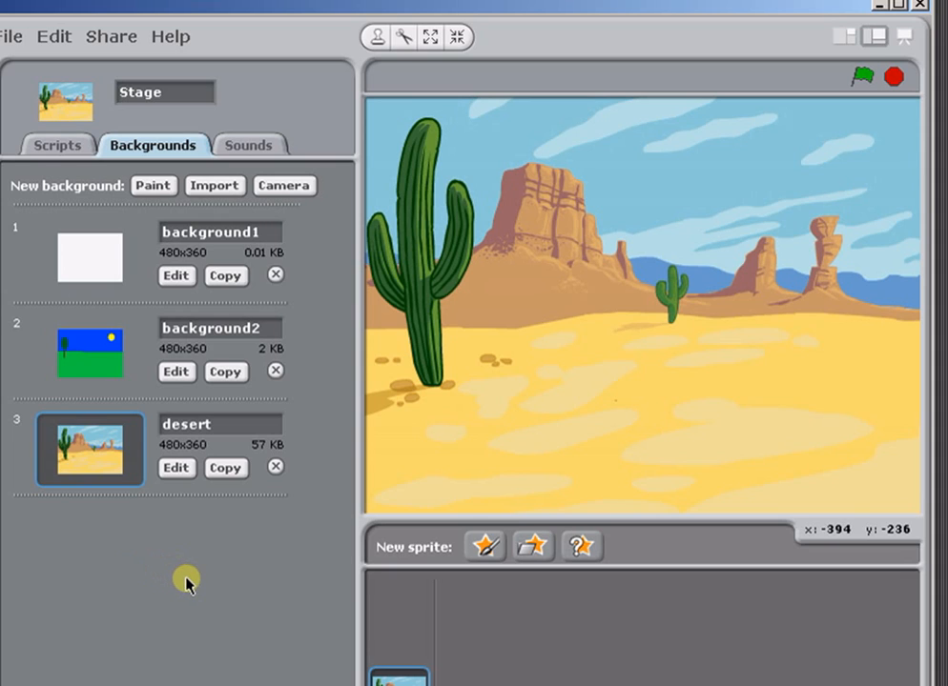
mouse_move(227, 581)
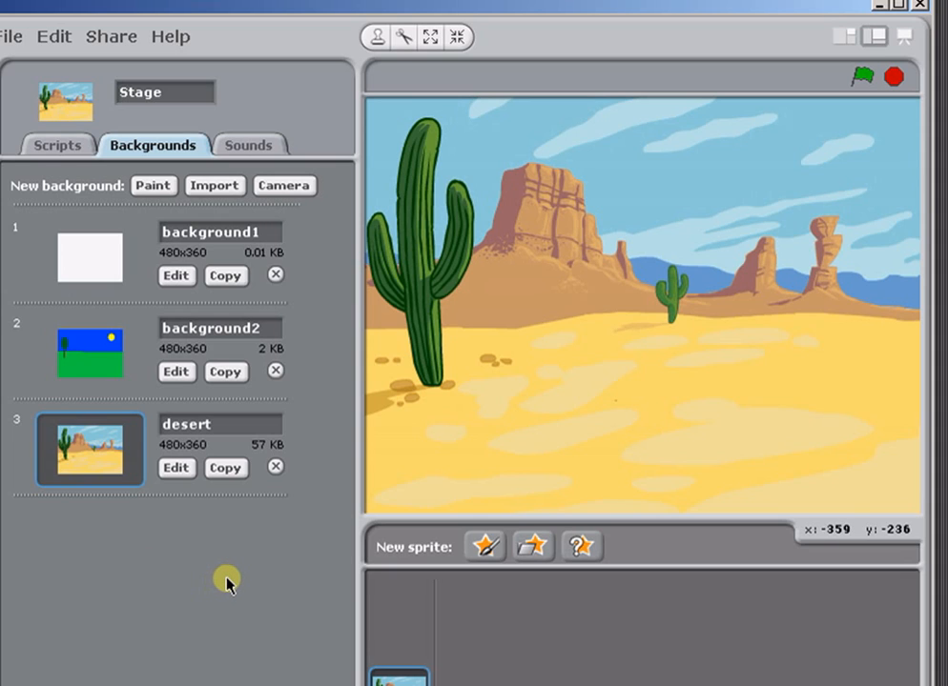
mouse_move(237, 496)
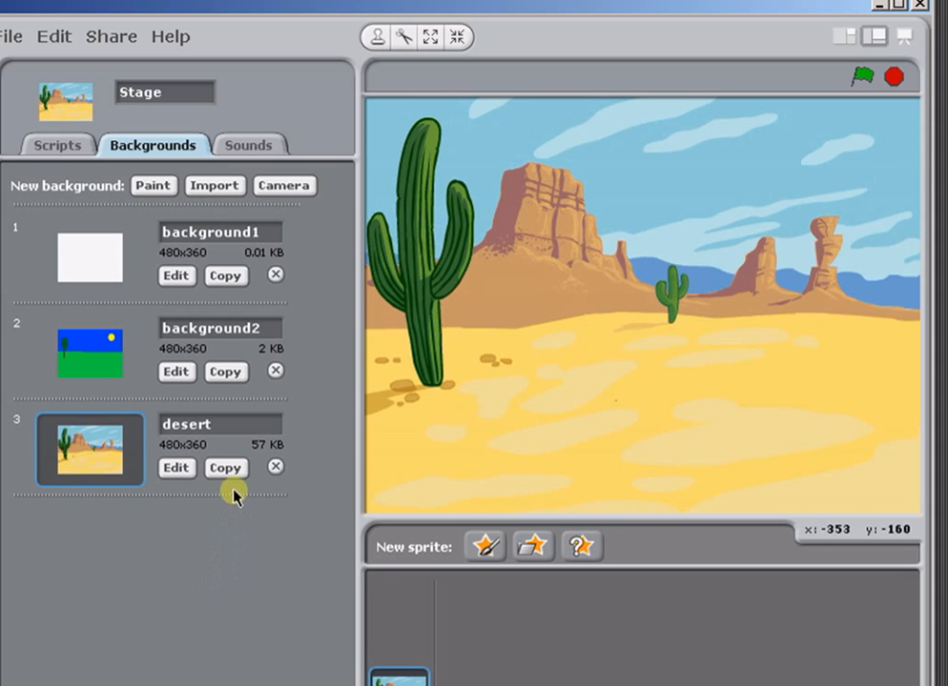
mouse_move(225, 469)
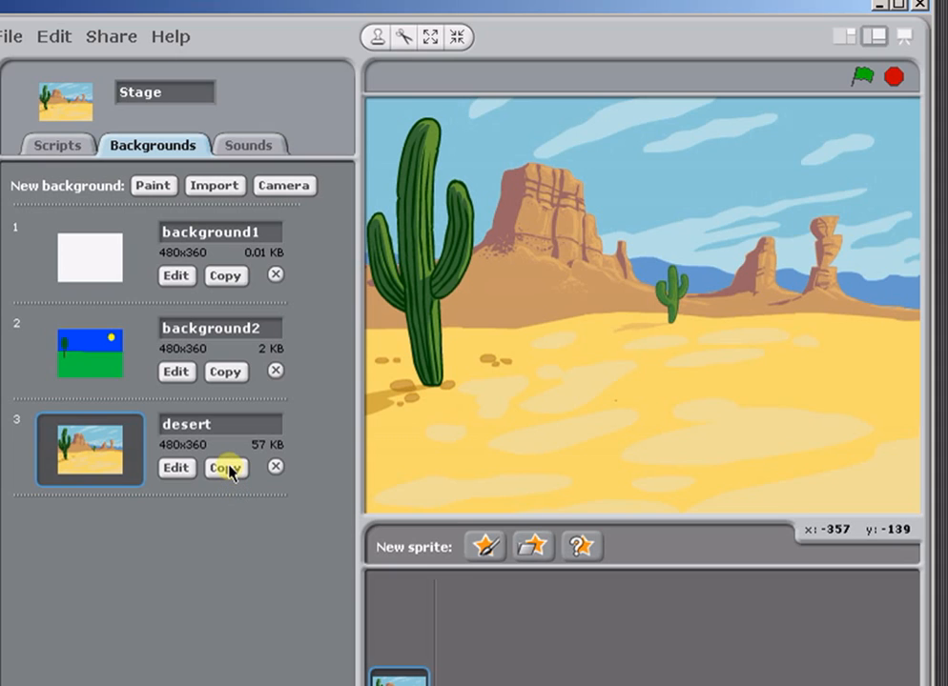
- Copy the desert background to create a fourth background, desert1
left_click(225, 469)
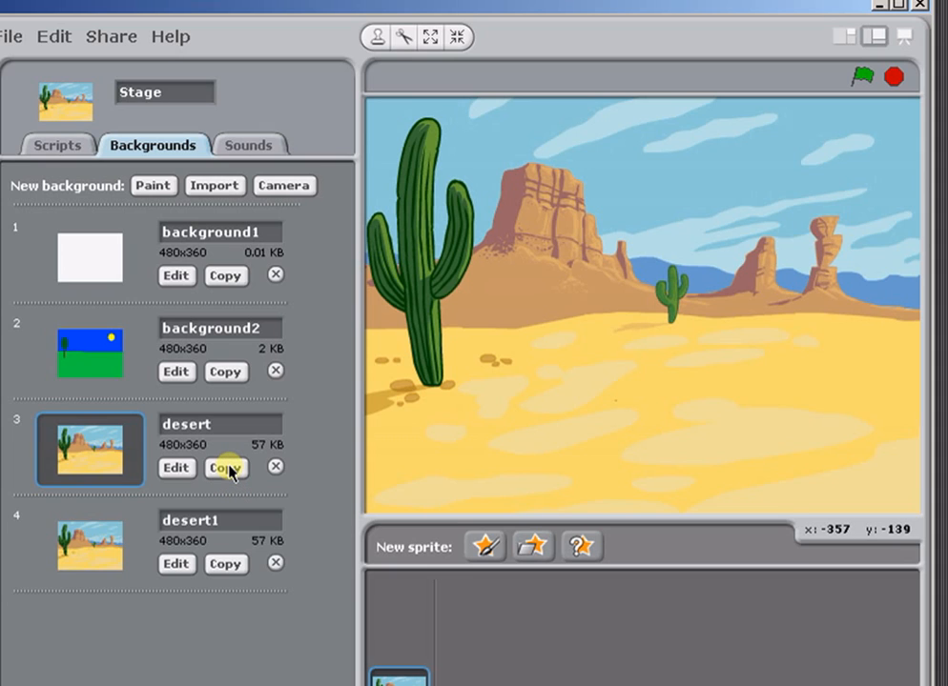
mouse_move(126, 614)
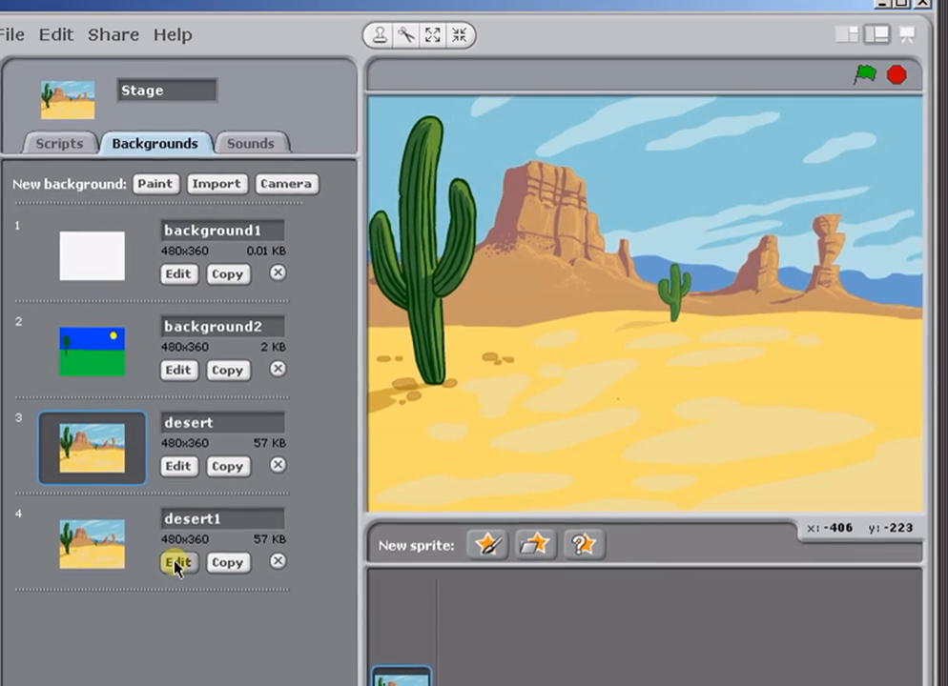
- Edit desert1 and draw a filled yellow sun in its sky with the ellipse tool
left_click(177, 561)
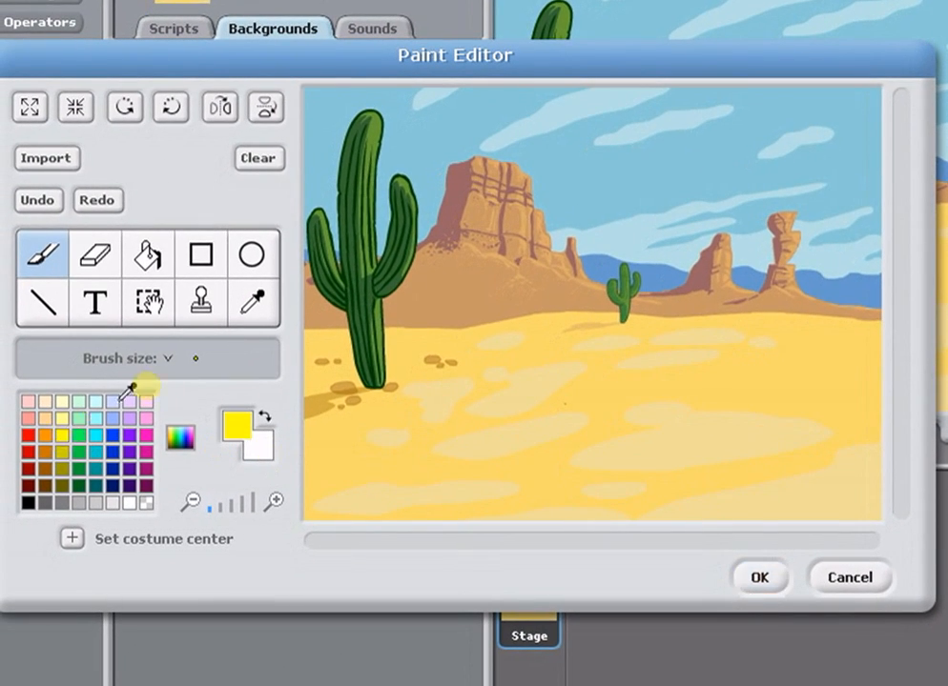
left_click(250, 256)
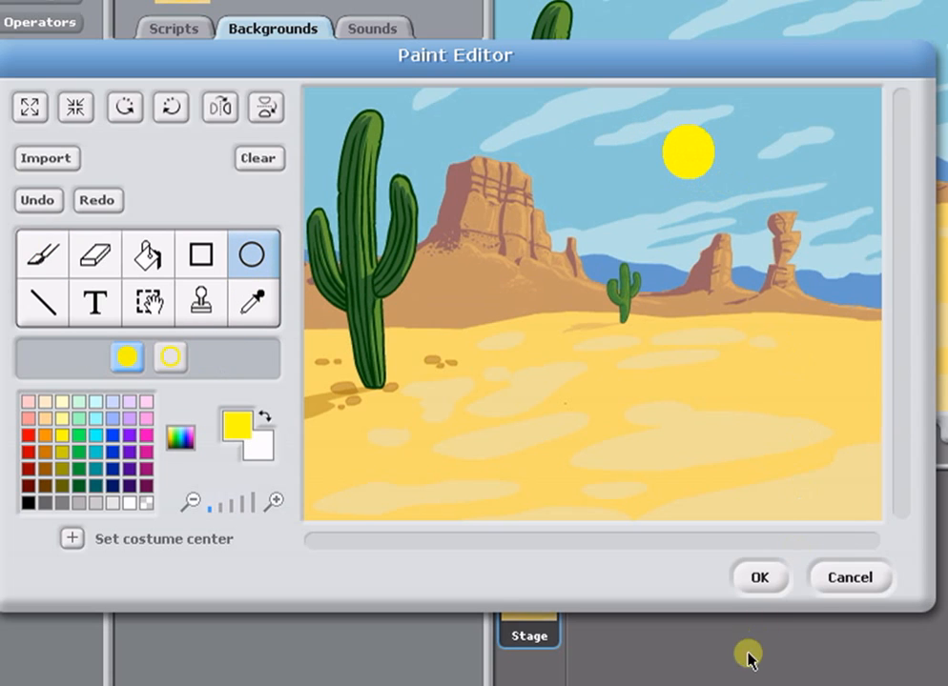
left_click(758, 578)
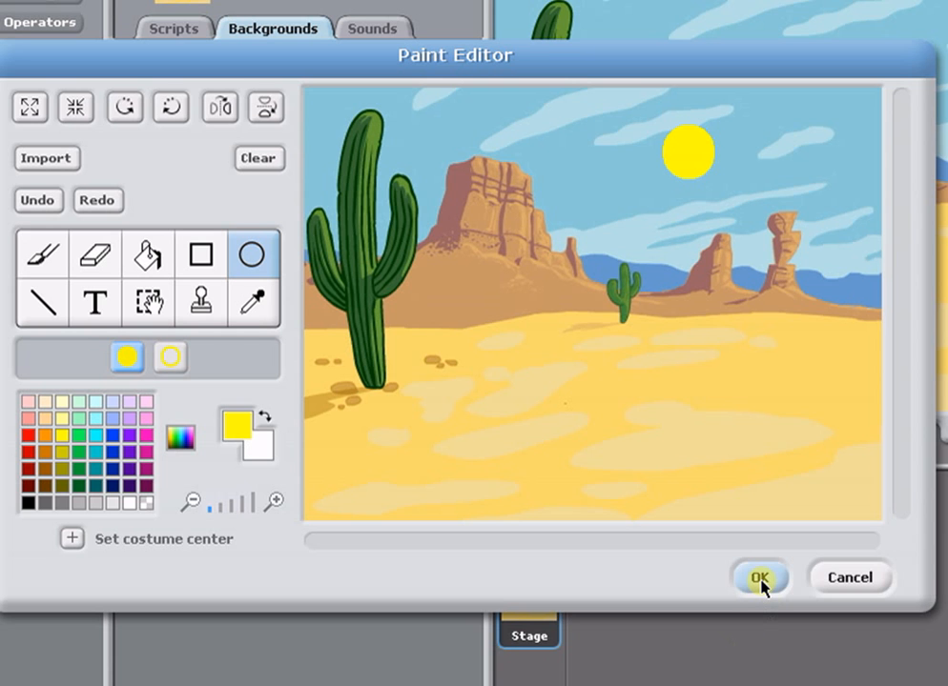
- Apply the painted sun so desert1 becomes the stage's current background
left_click(759, 578)
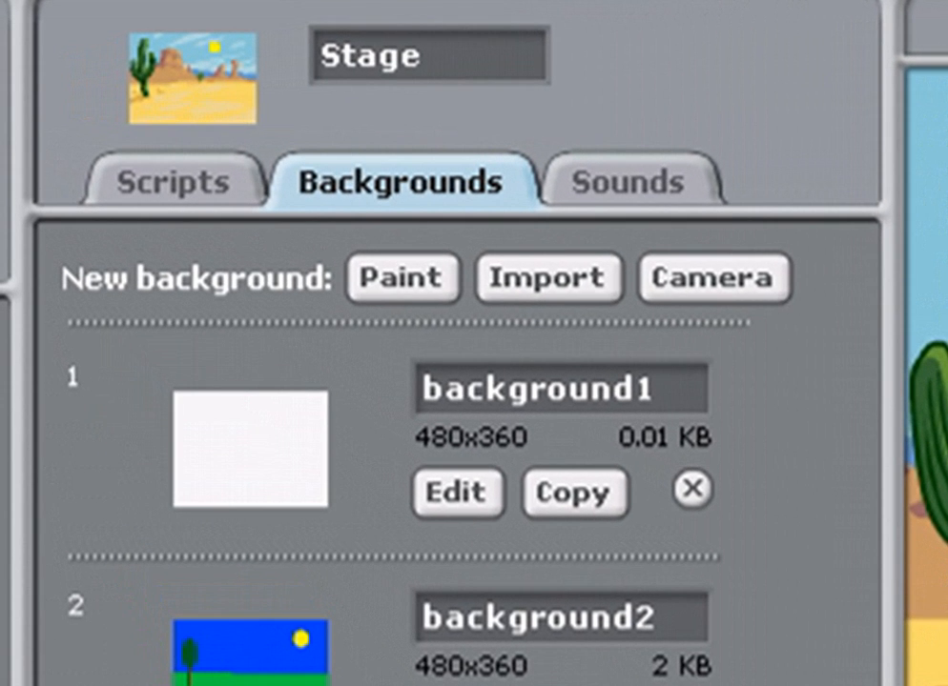
mouse_move(694, 296)
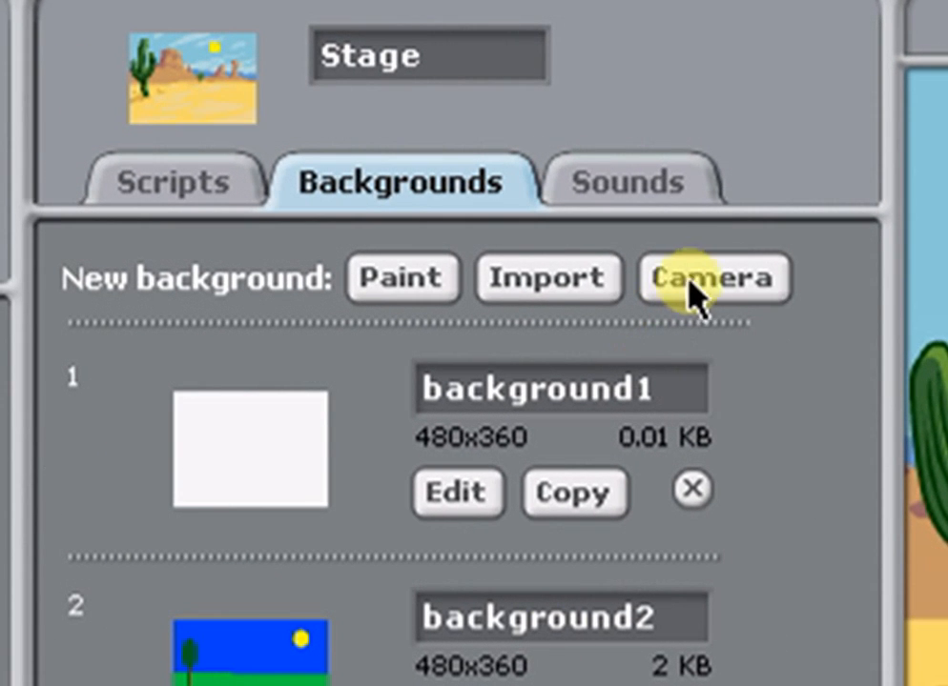